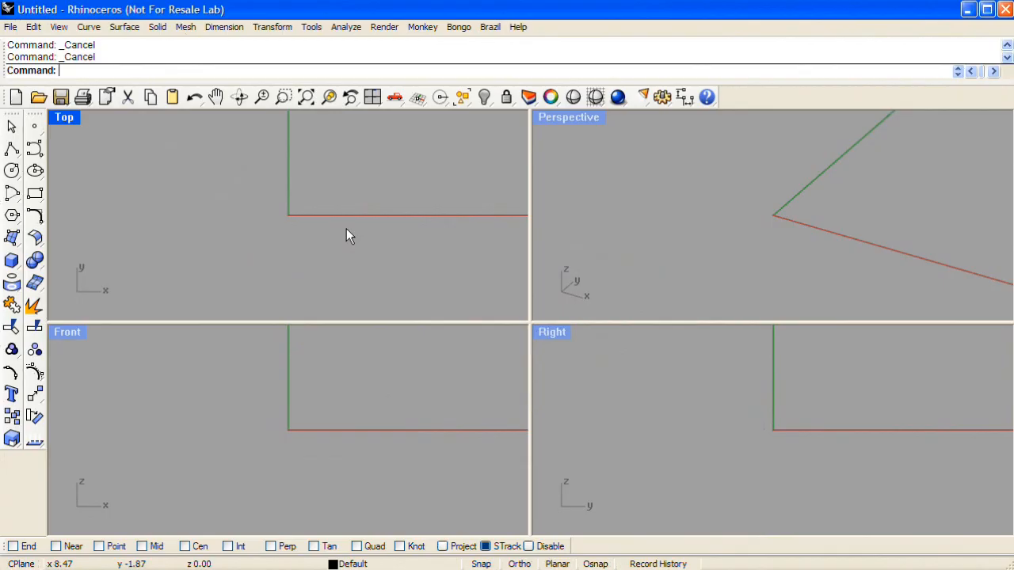
Step: Place Dragonfly Top.jpg as a flat picture frame in the Top viewport via PictureFrame
type("PictureFrame")
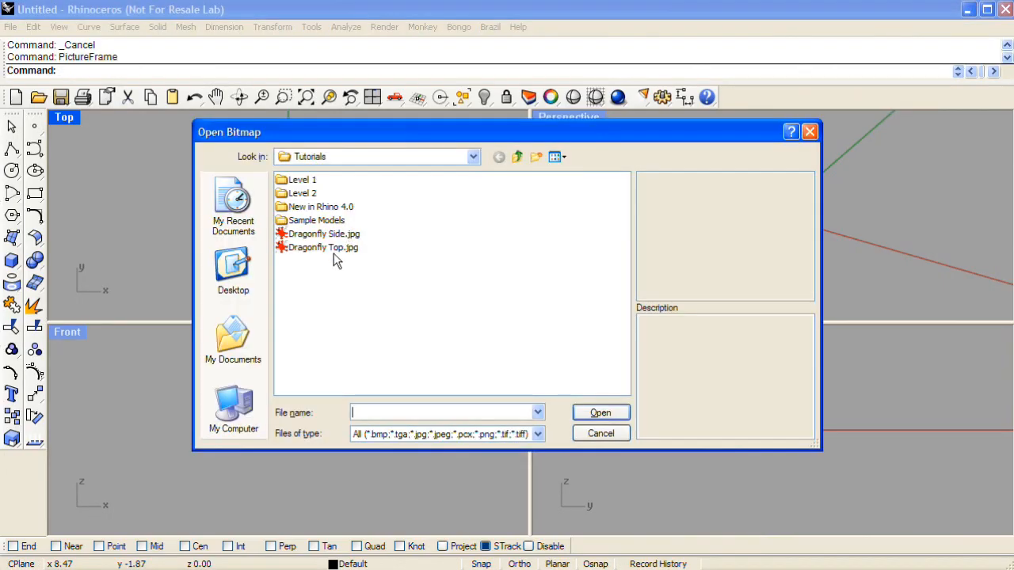
left_click(323, 247)
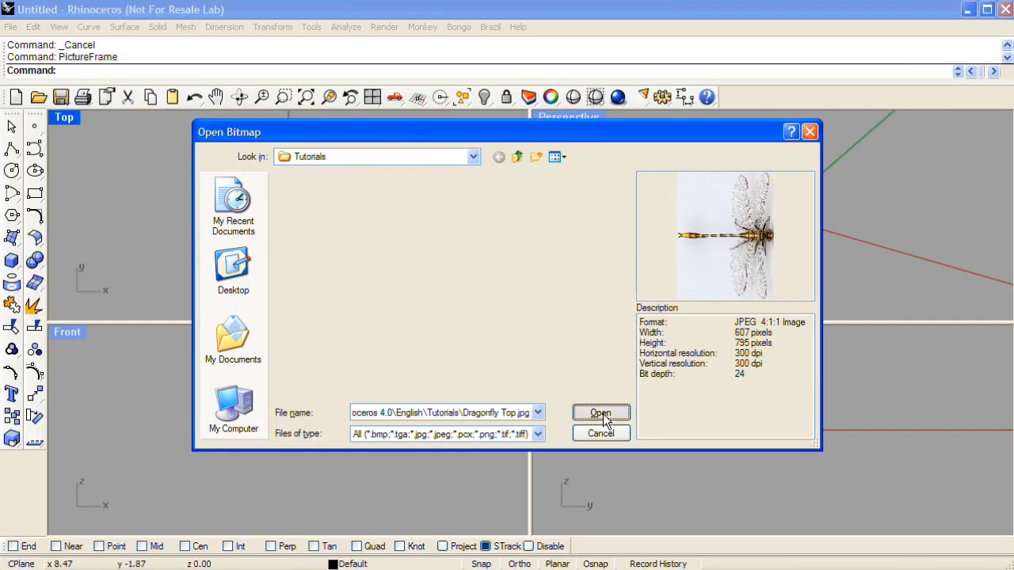
left_click(600, 412)
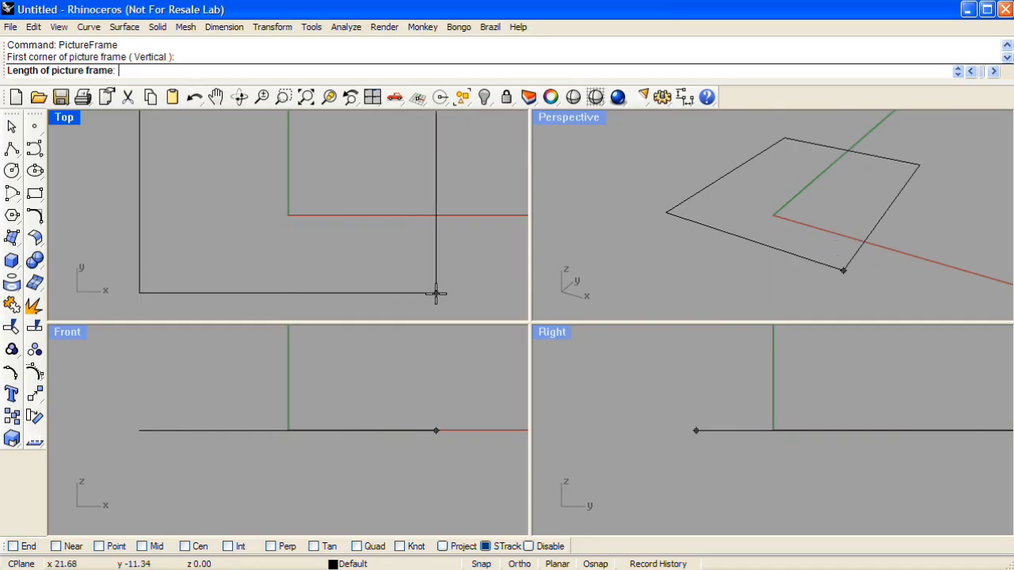
left_click(435, 295)
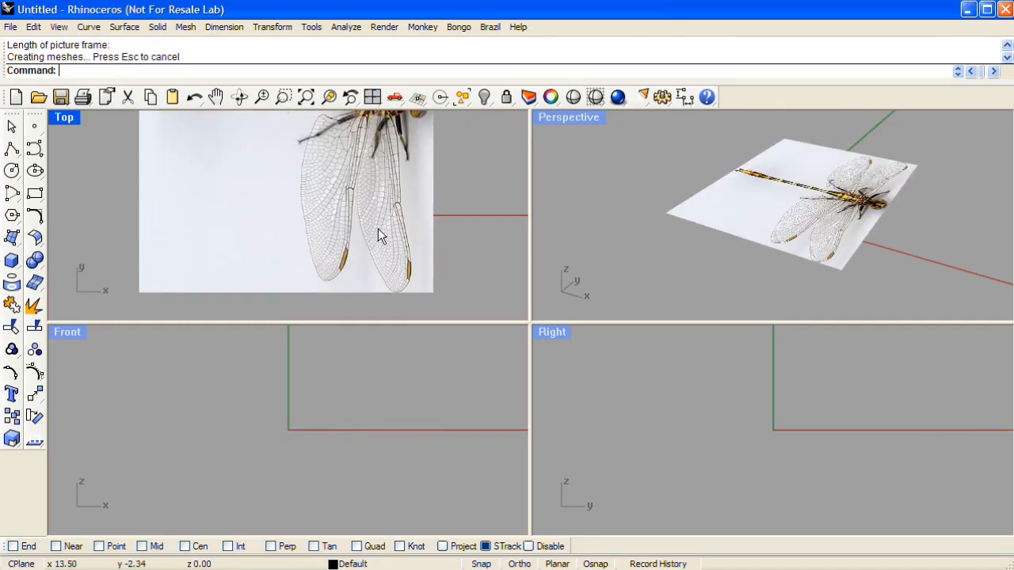
Step: Drag the top picture frame so the dragonfly body centers on the x-axis through the origin
left_click_drag(380, 234, 325, 238)
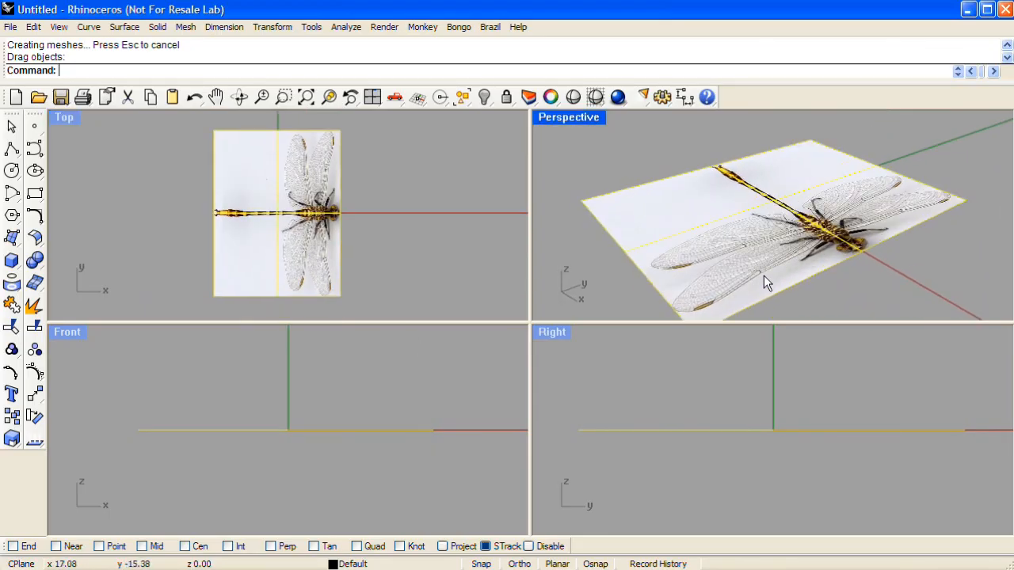
left_click_drag(764, 282, 695, 260)
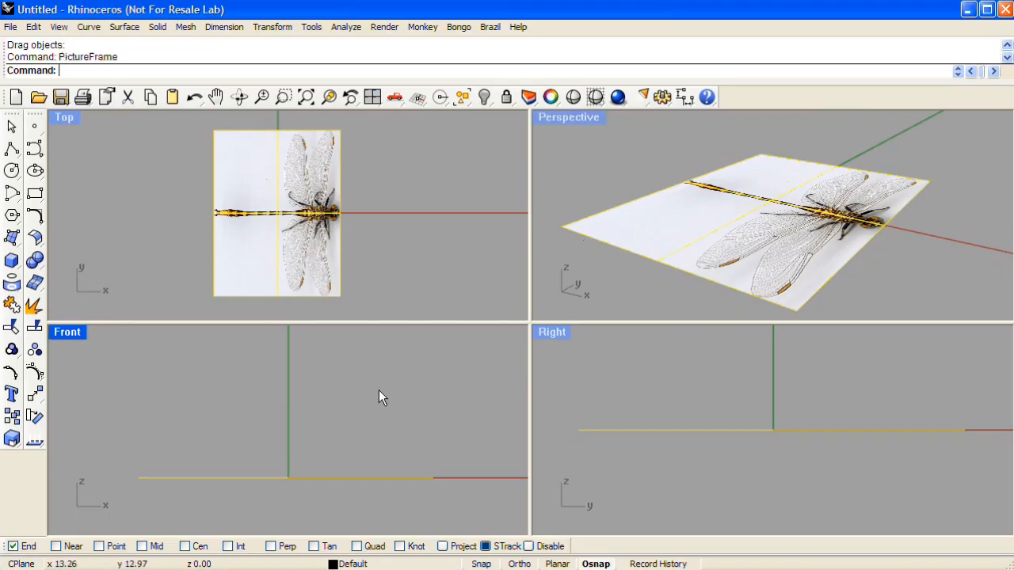
Step: Place Dragonfly Side.jpg as an upright picture frame in the Front viewport crossing the top image
left_click(320, 233)
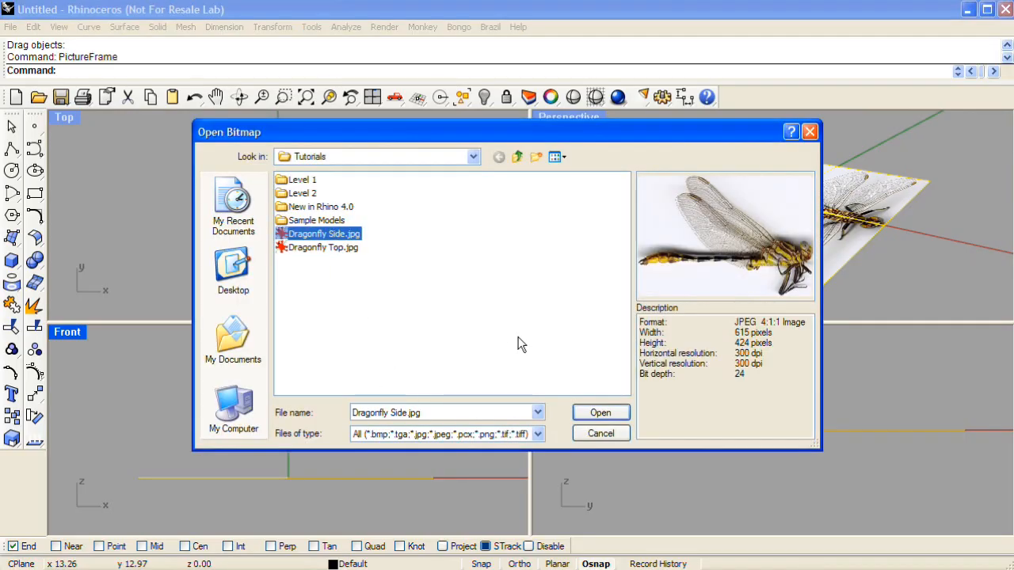
left_click(599, 412)
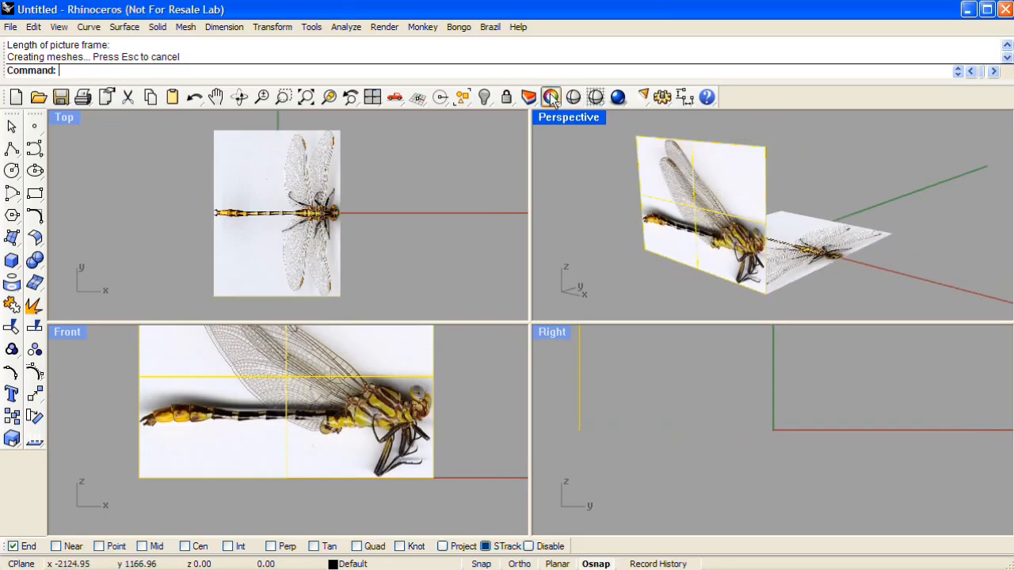
left_click(552, 96)
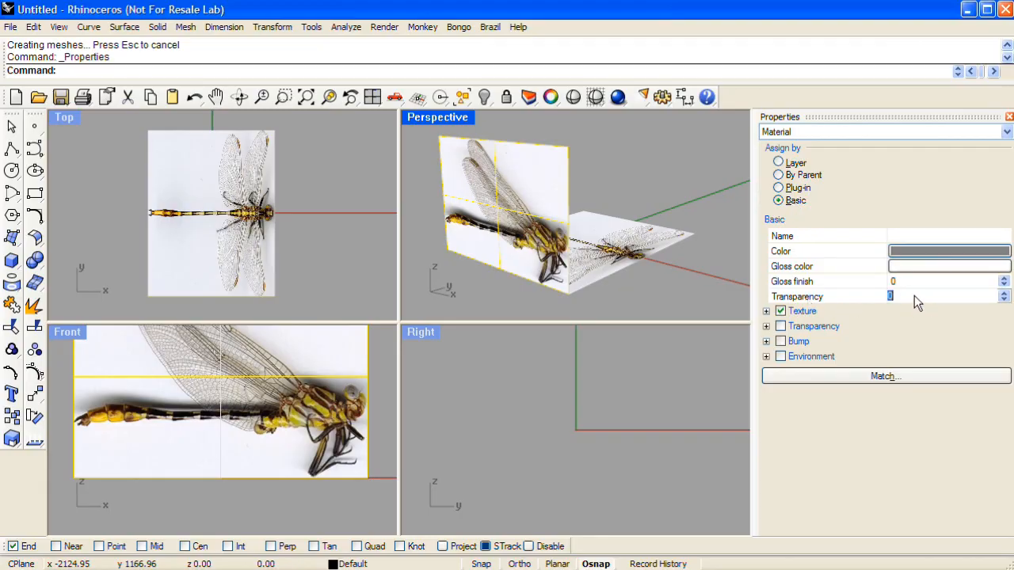
Step: Set the reference images' material Transparency to 50 in the Properties panel
type("50")
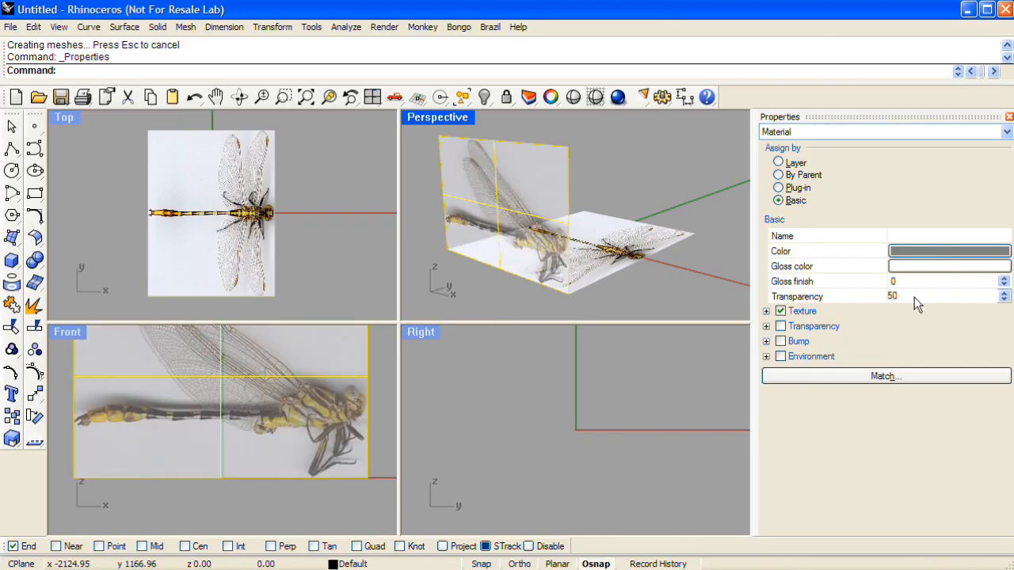
left_click(767, 311)
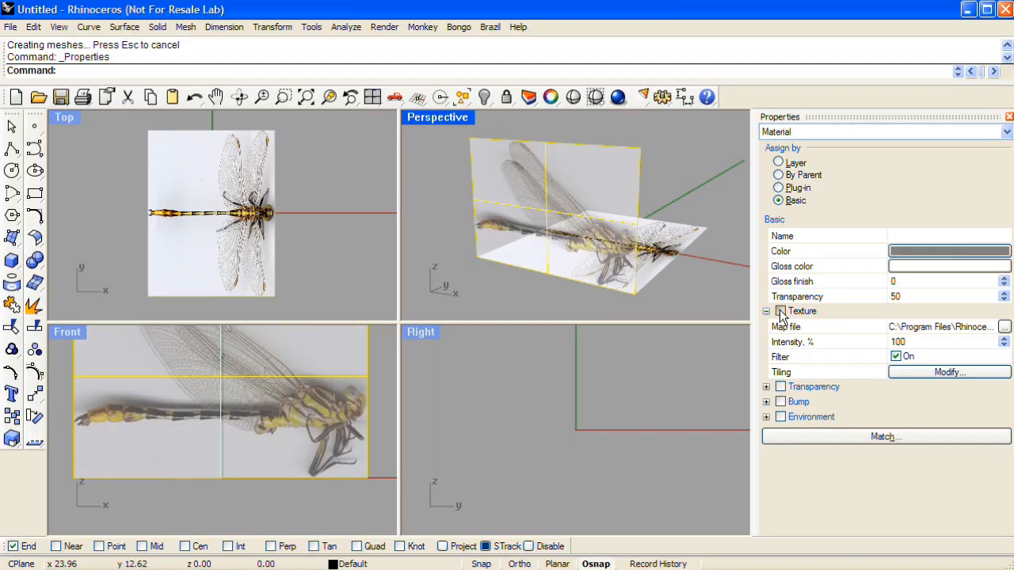
left_click(780, 310)
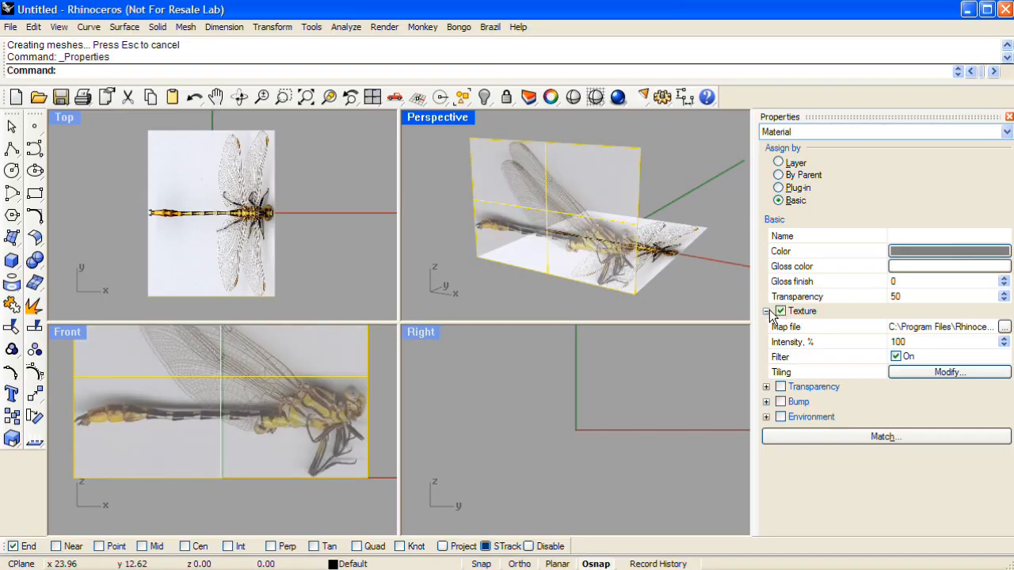
left_click(767, 310)
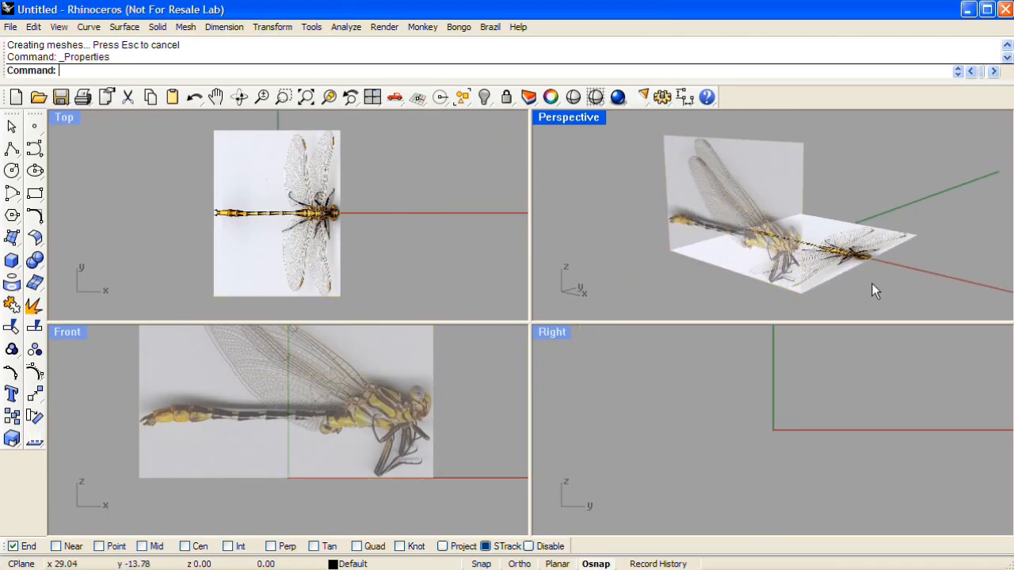
Step: Lock both picture frames and start a Curve along the abdomen's upper edge in the Front view
left_click(507, 97)
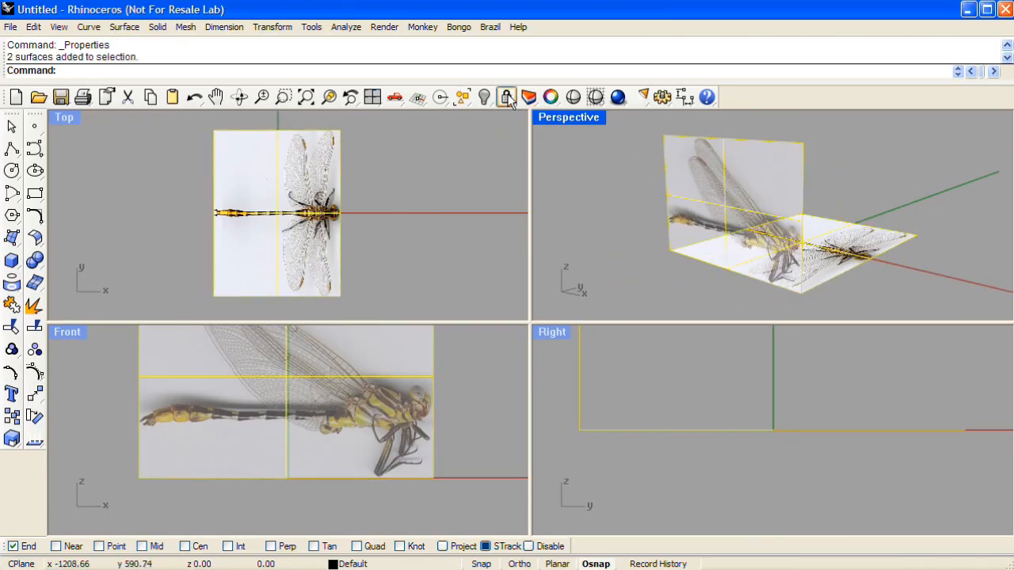
left_click(507, 97)
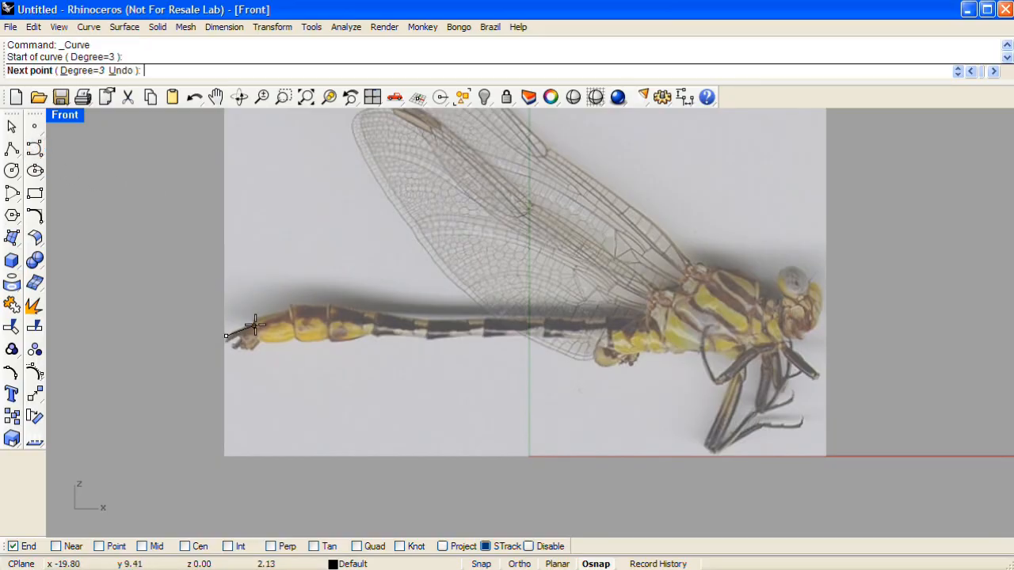
left_click(372, 314)
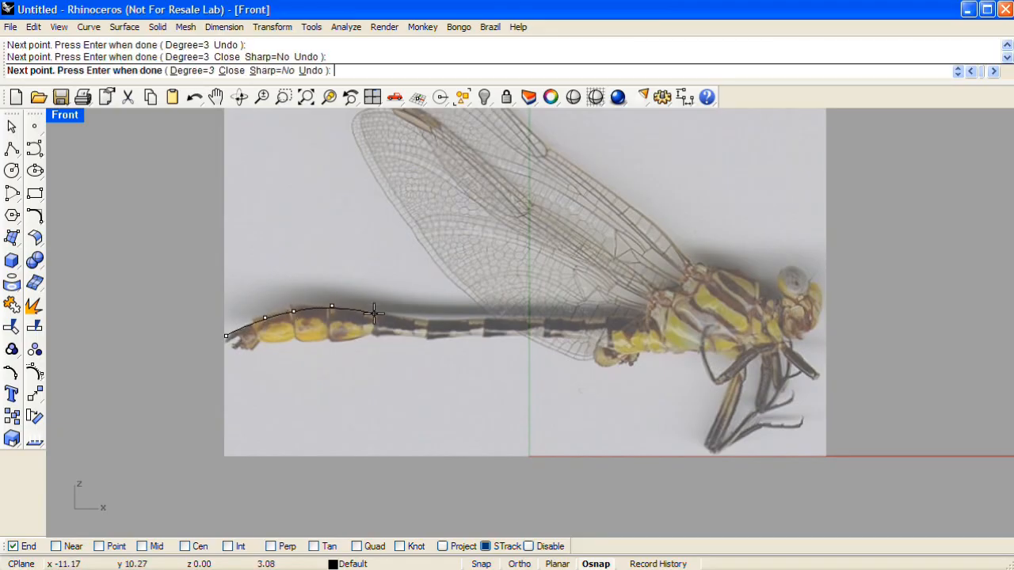